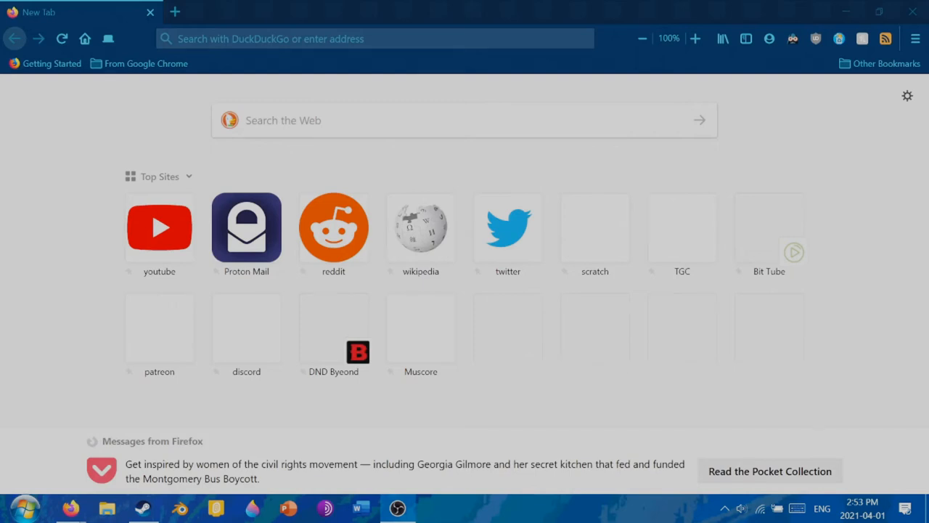
- Search DuckDuckGo for 'mine' (Minecraft) from the Firefox address bar
left_click(375, 38)
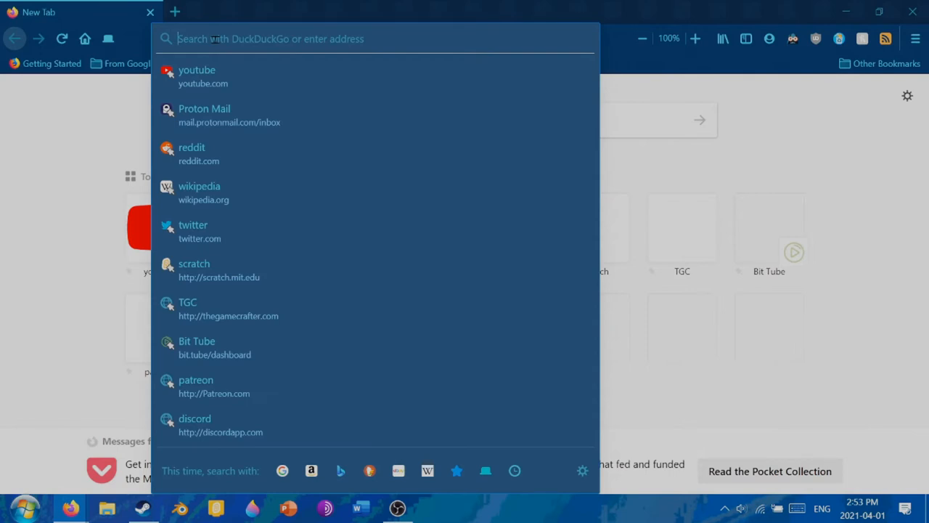
type("mine")
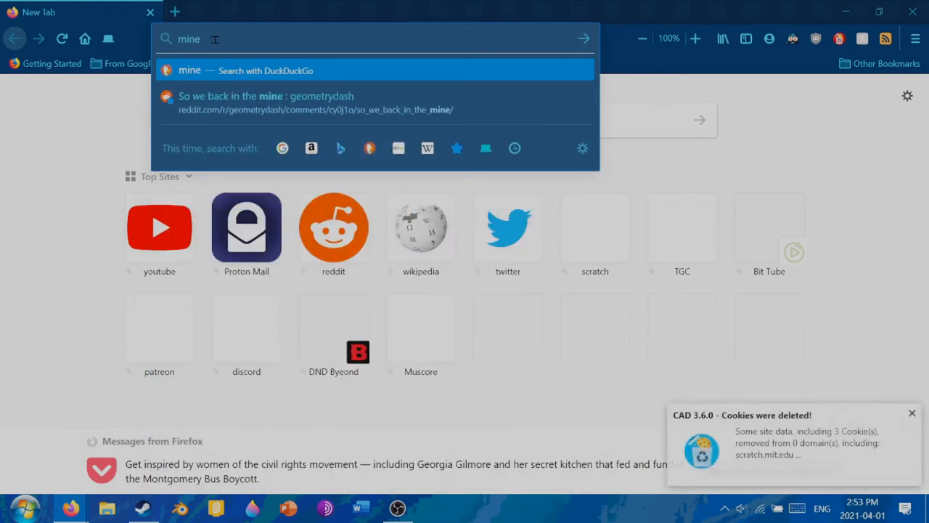
key("Return")
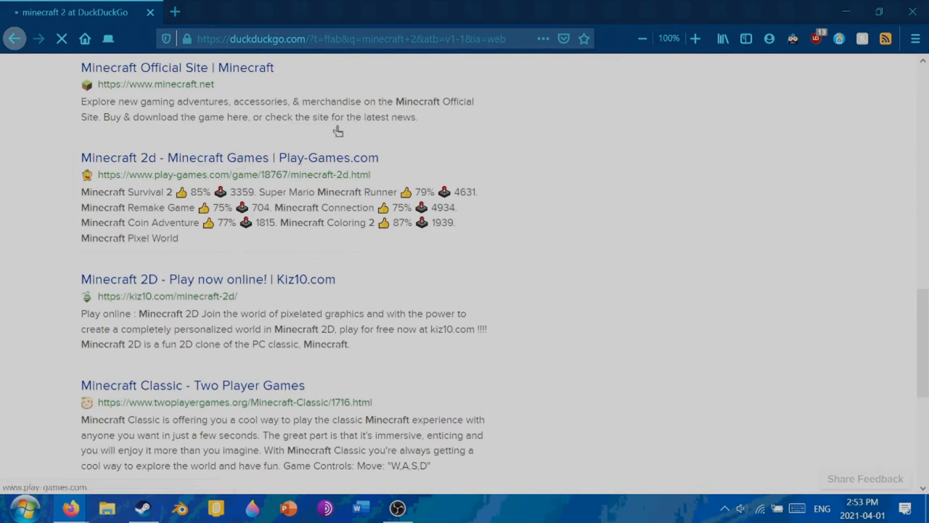
mouse_move(157, 156)
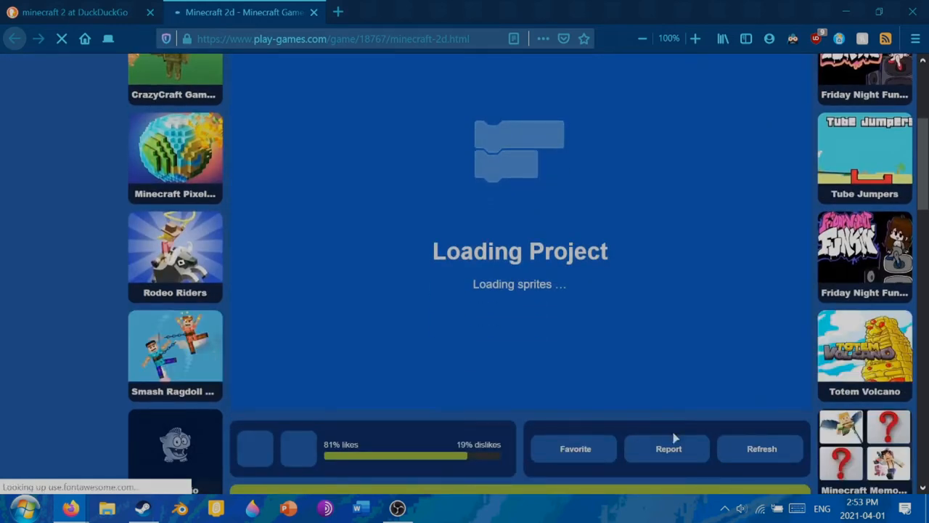
- Scroll the Play-Games.com page until the Paper Minecraft title menu is fully visible
scroll("up", 3)
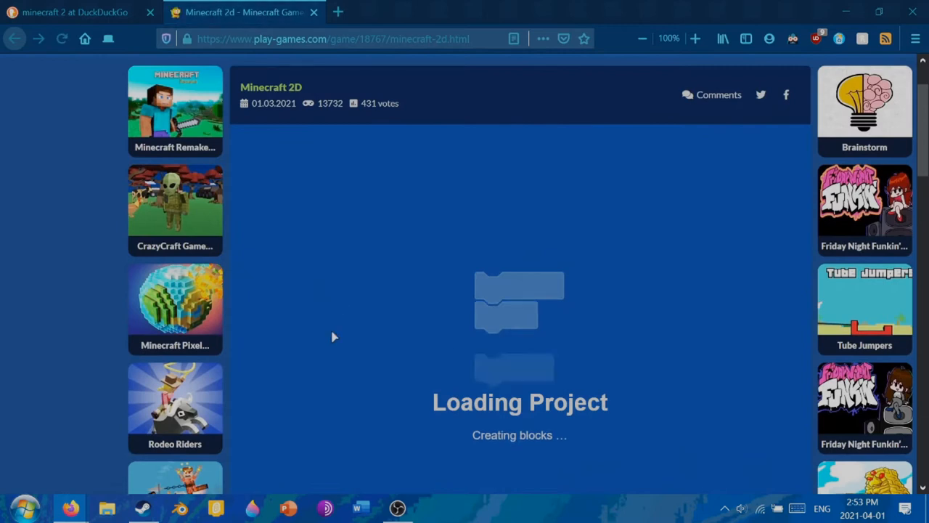
scroll("down", 3)
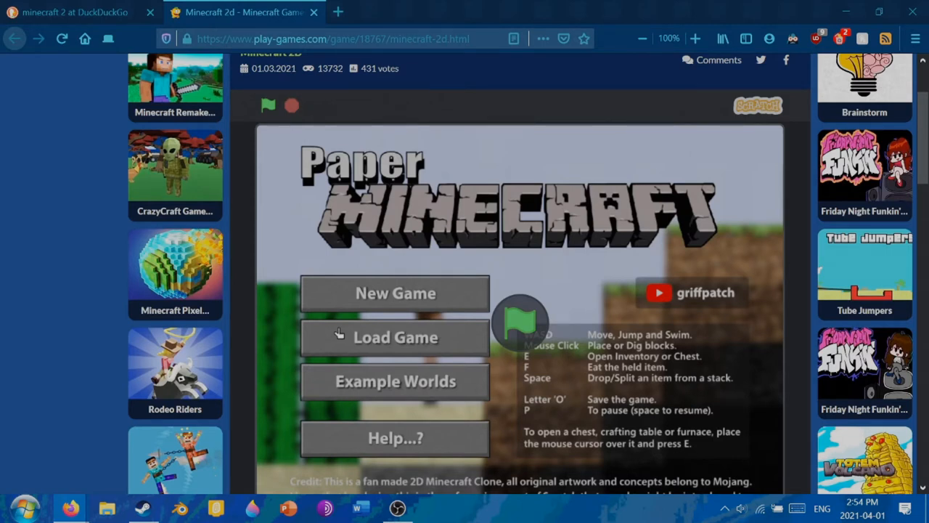
scroll("down", 3)
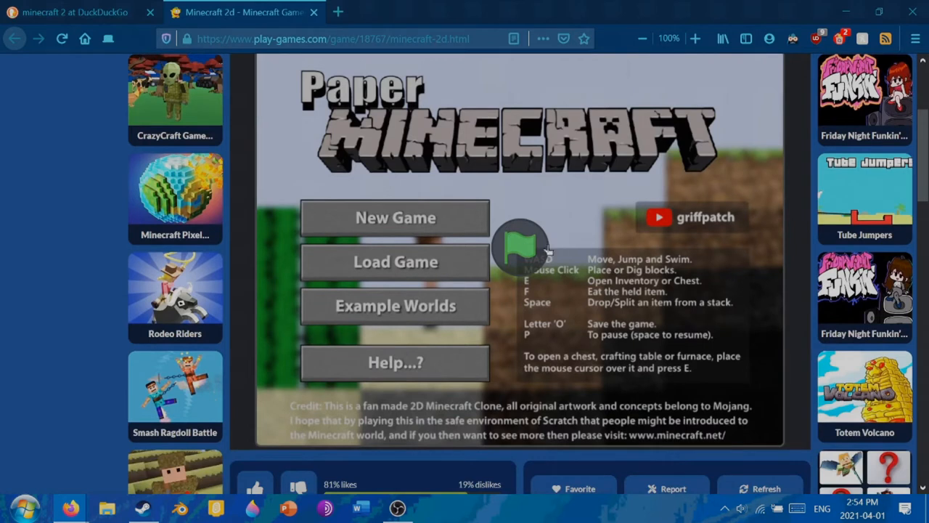
scroll("up", 3)
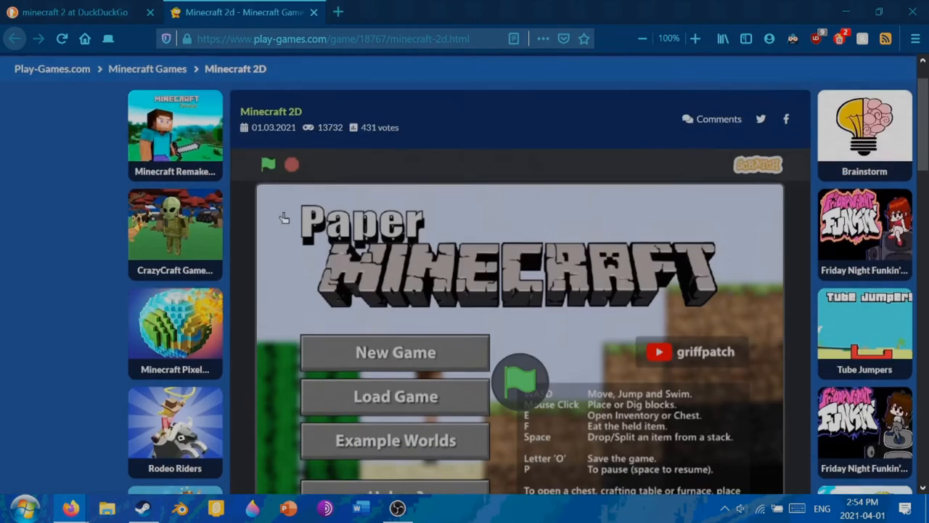
scroll("down", 3)
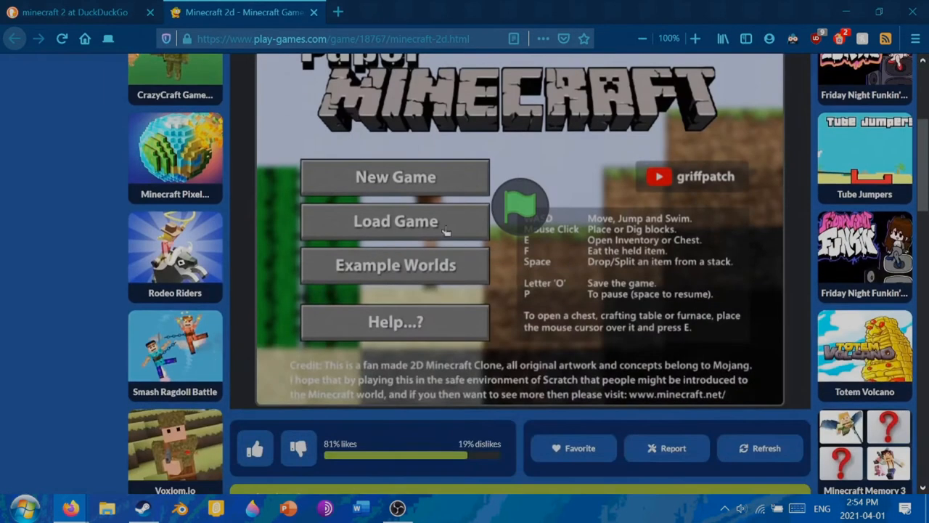
scroll("up", 3)
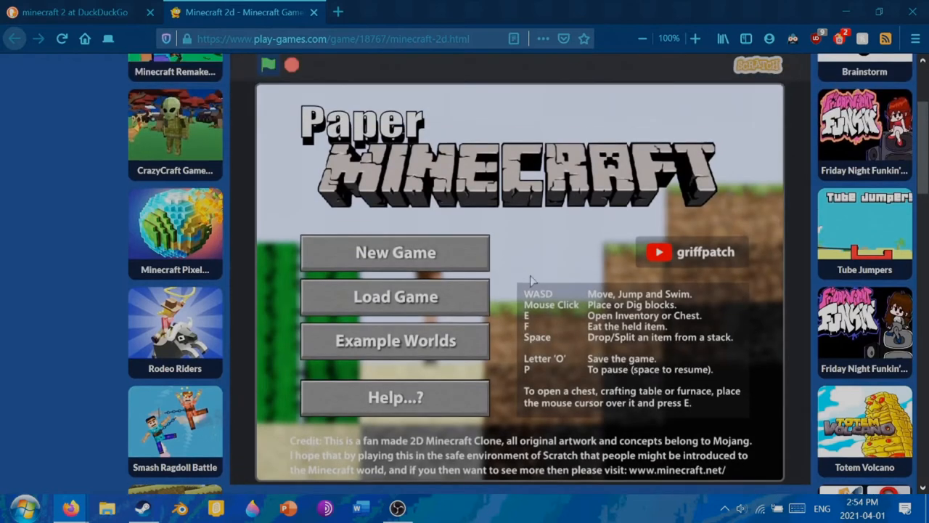
mouse_move(392, 226)
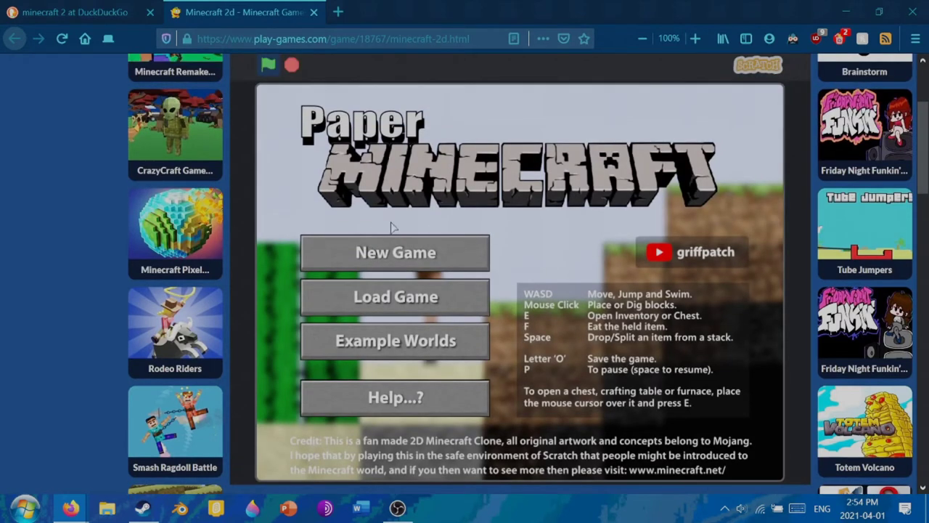
- Start a new Survival world with Default terrain, Steve skin and no help chest
left_click(394, 253)
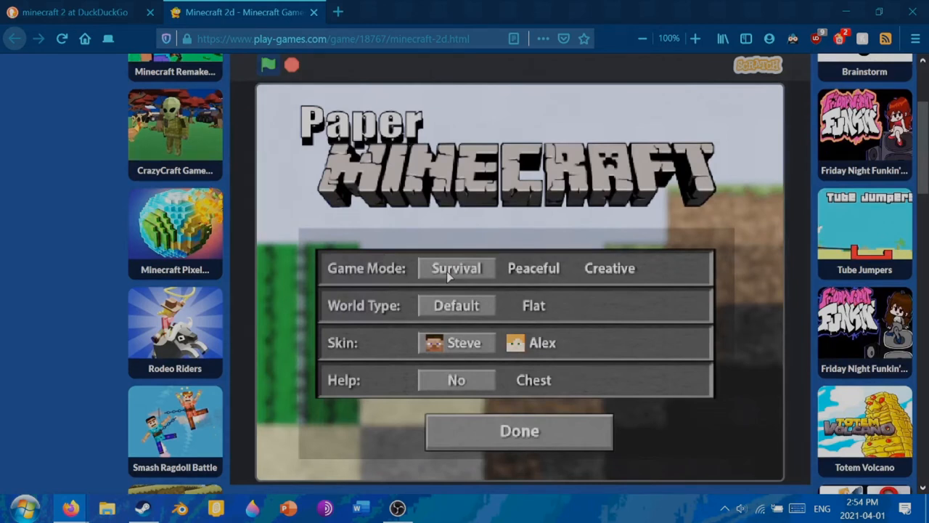
mouse_move(457, 404)
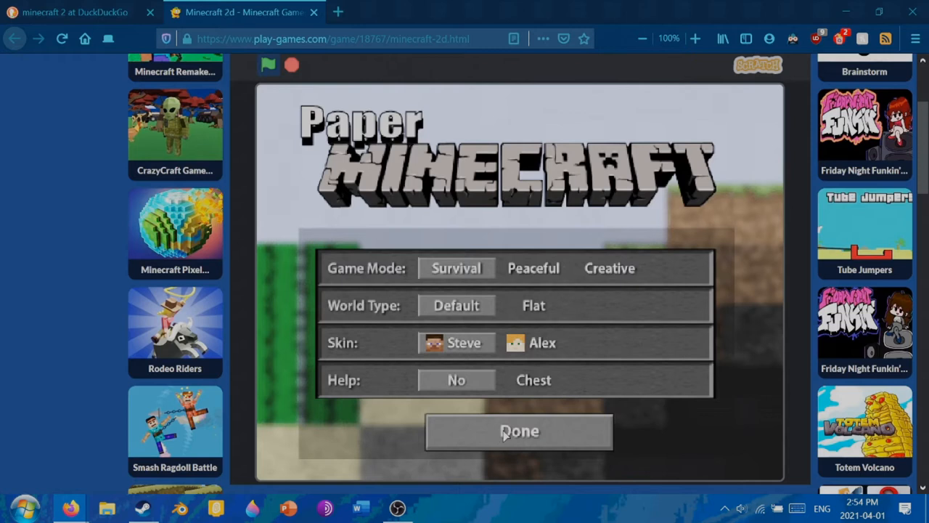
left_click(518, 429)
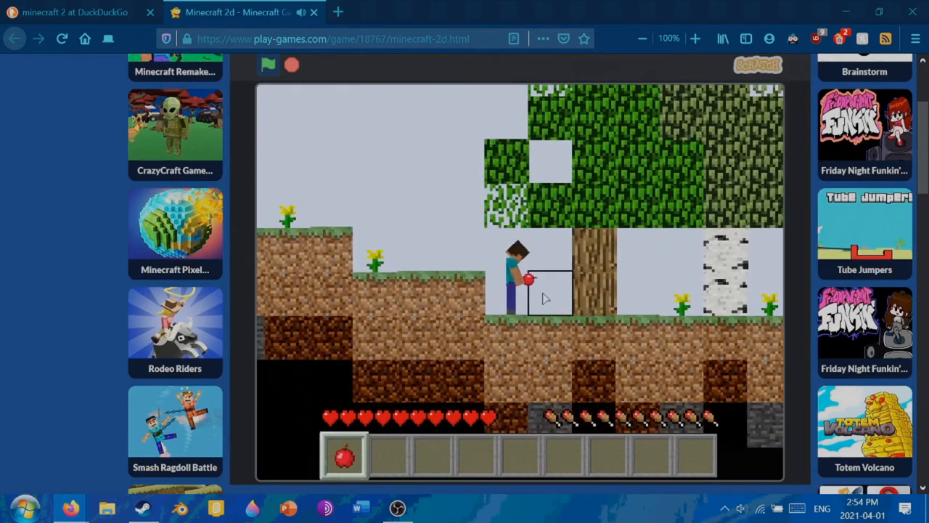
- Chop nearby tree trunks to collect oak and birch logs into the hotbar
right_click(544, 297)
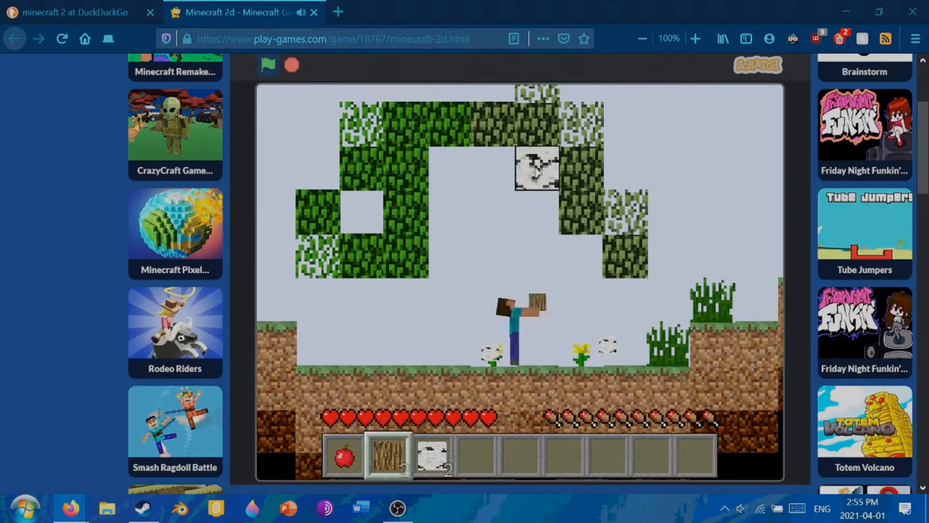
- Dig more tree blocks for extra logs, a sapling and raw meat
left_click(537, 172)
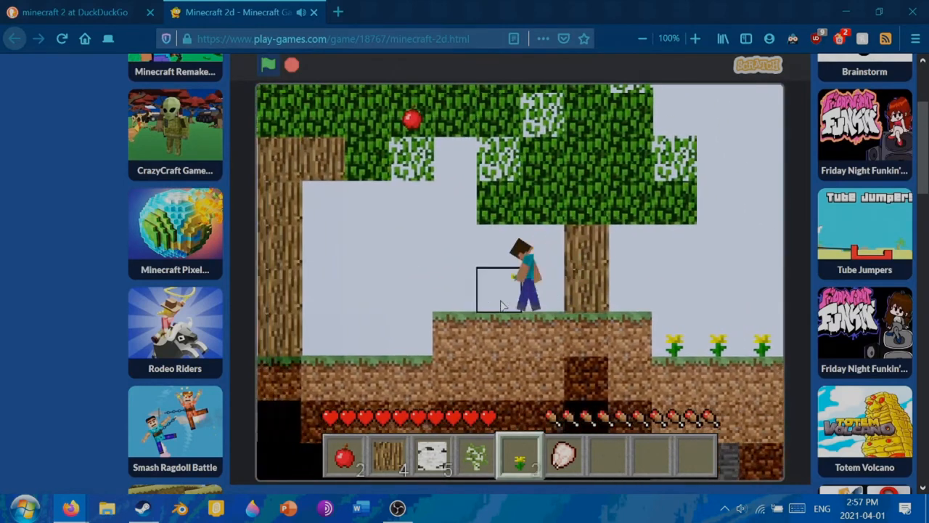
- Craft planks and a crafting table in the inventory and move them to the hotbar
key("Right")
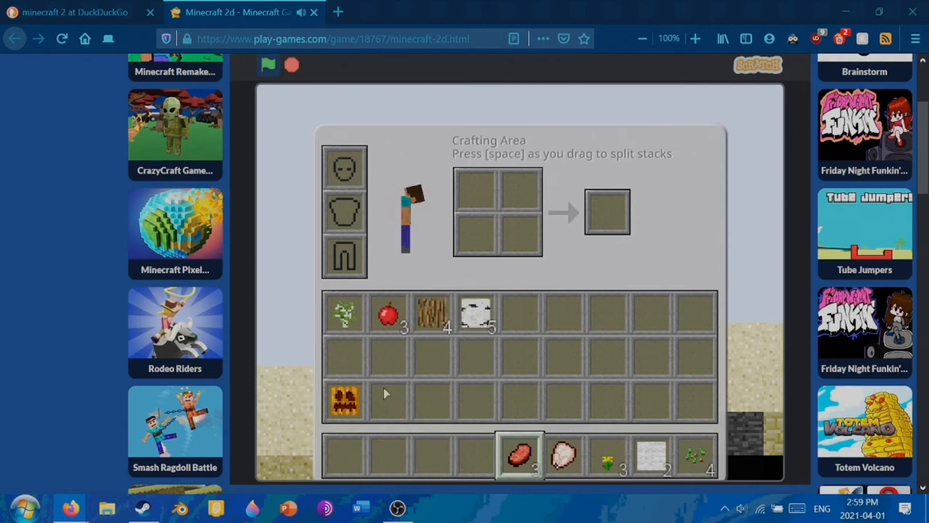
left_click_drag(520, 453, 345, 356)
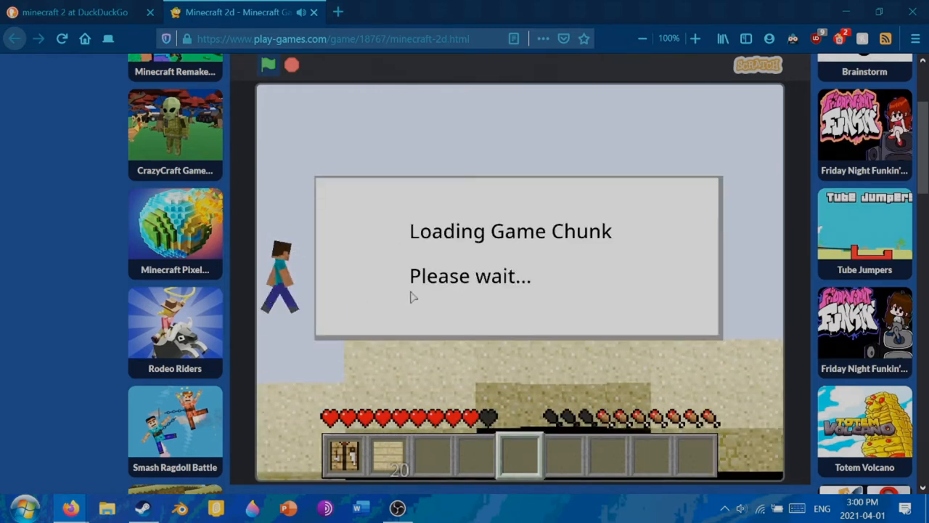
mouse_move(116, 2)
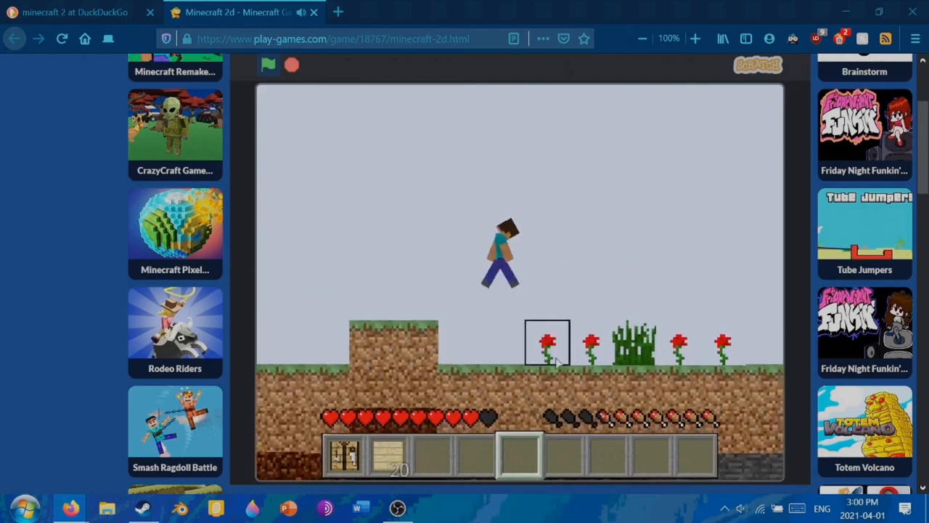
- Pick a red flower and place planks to form a small roofed shelter around the player
scroll("down", 3)
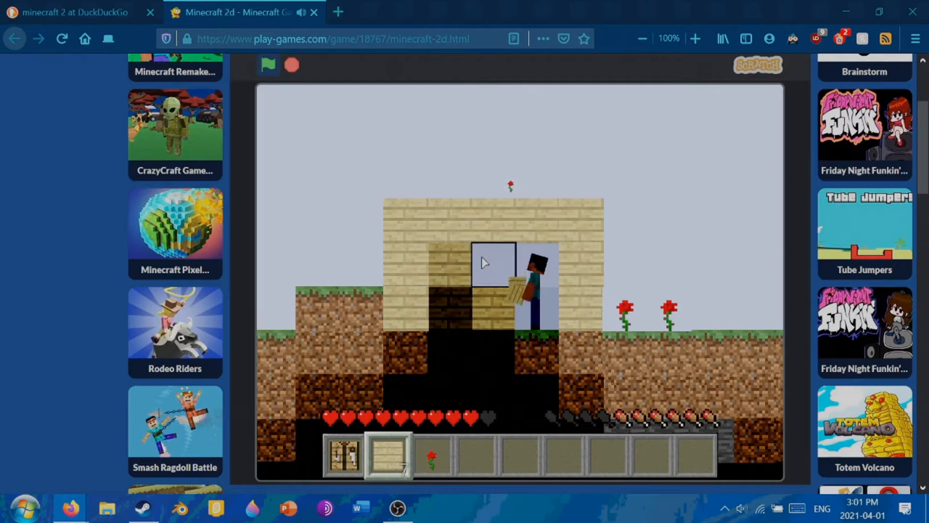
scroll("up", 3)
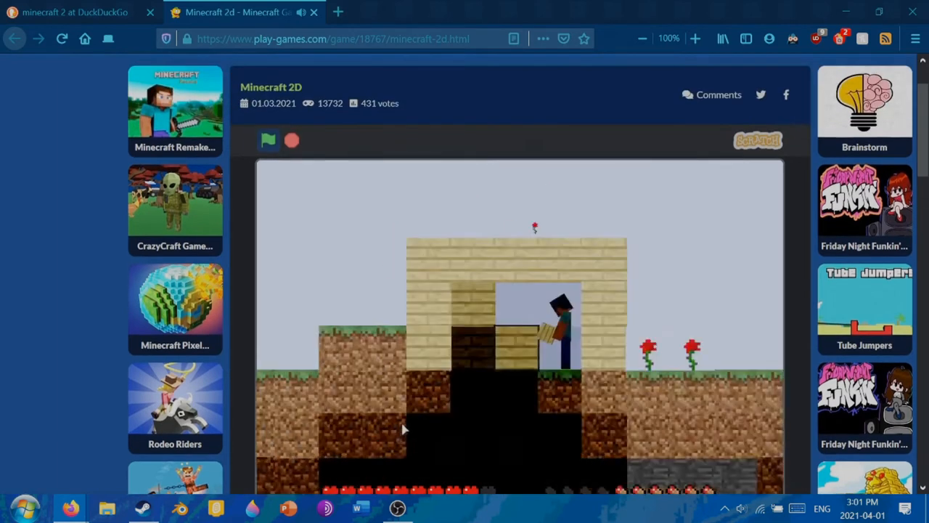
scroll("down", 3)
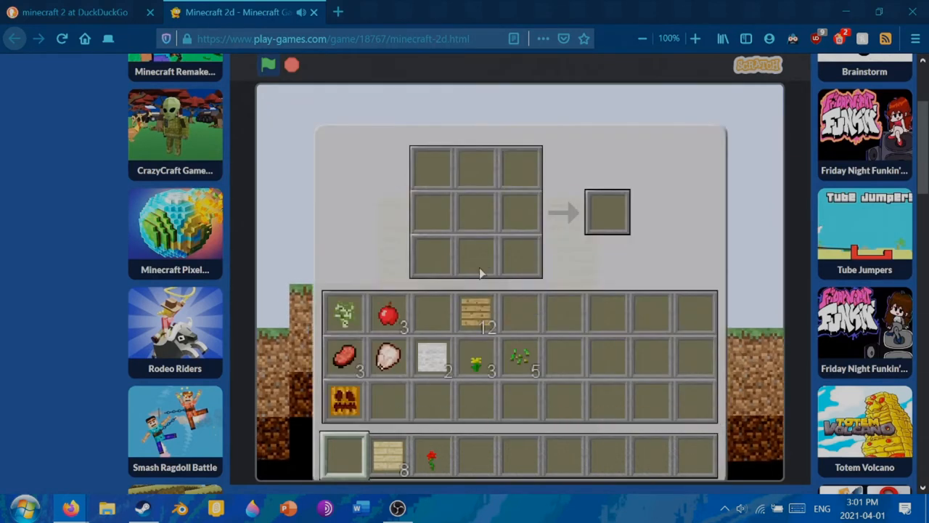
mouse_move(507, 321)
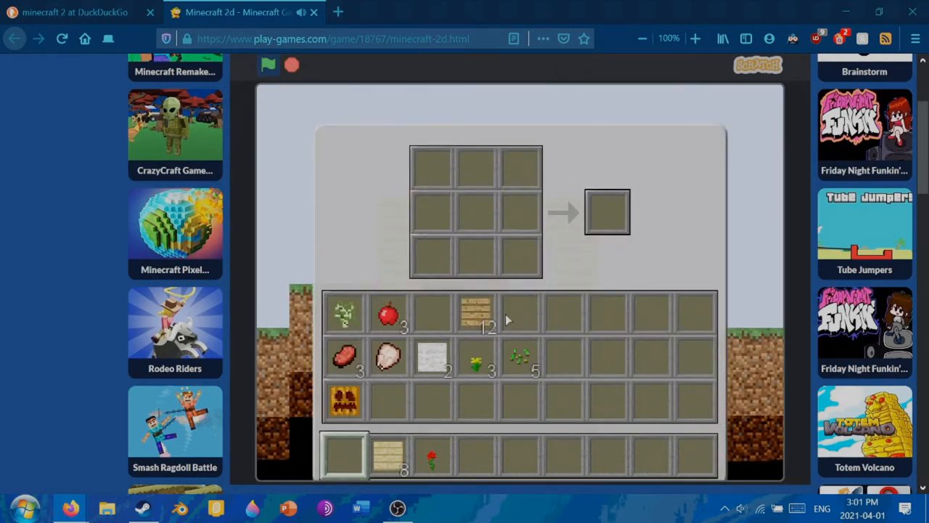
- Craft sticks from planks, then a wooden pickaxe, and take it into the hotbar
left_click_drag(476, 312, 476, 211)
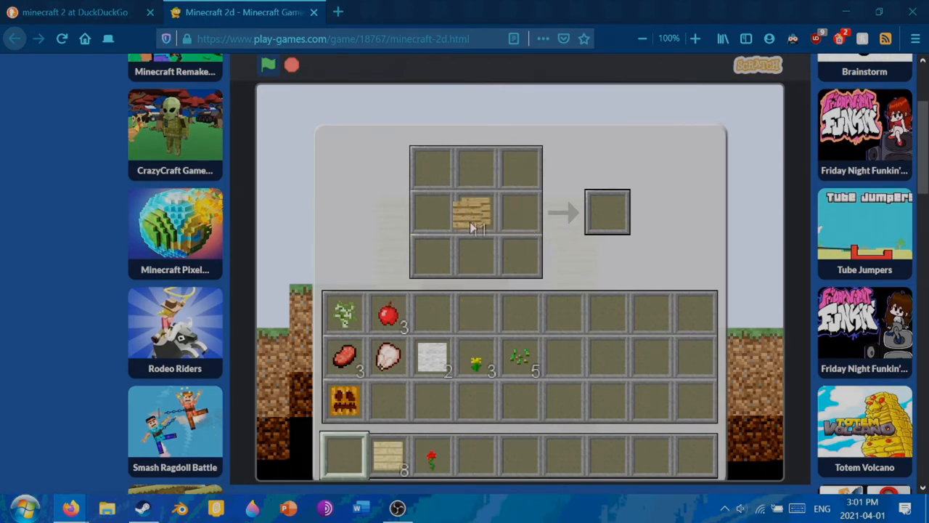
left_click(472, 210)
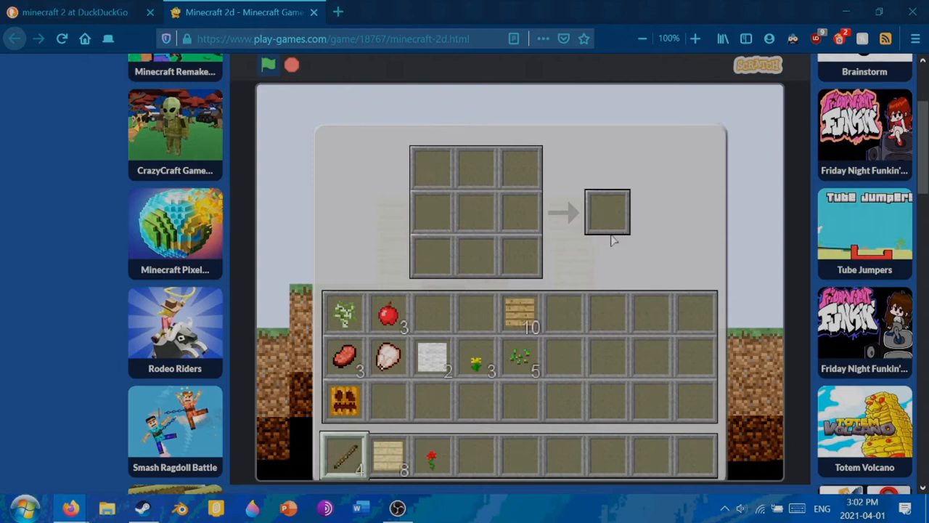
mouse_move(443, 285)
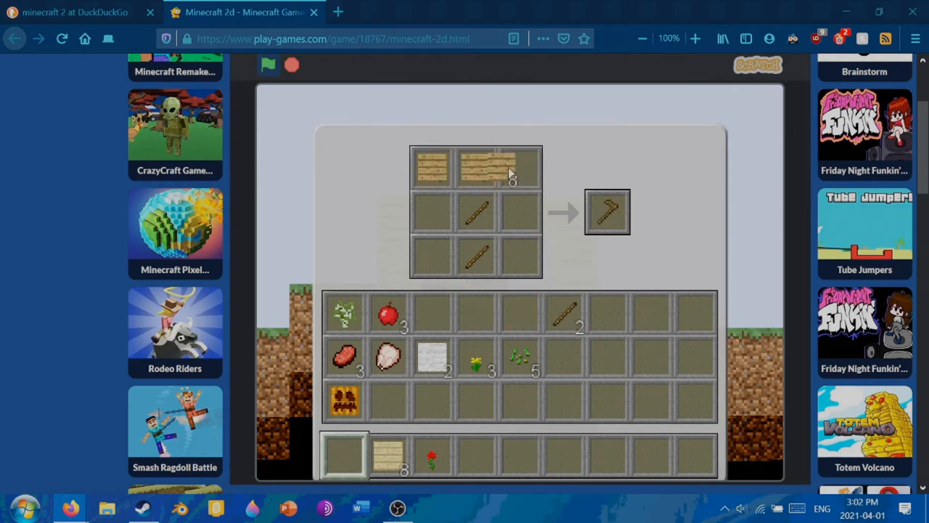
left_click(607, 212)
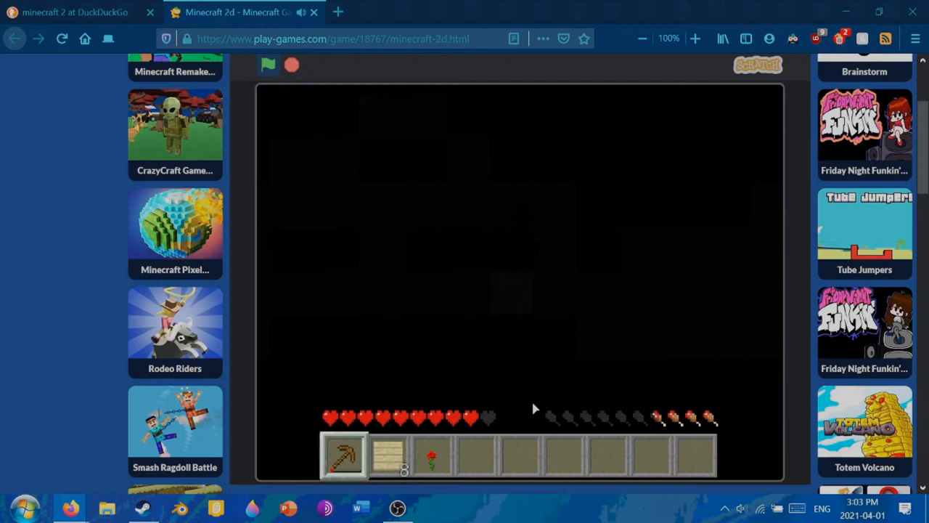
mouse_move(531, 415)
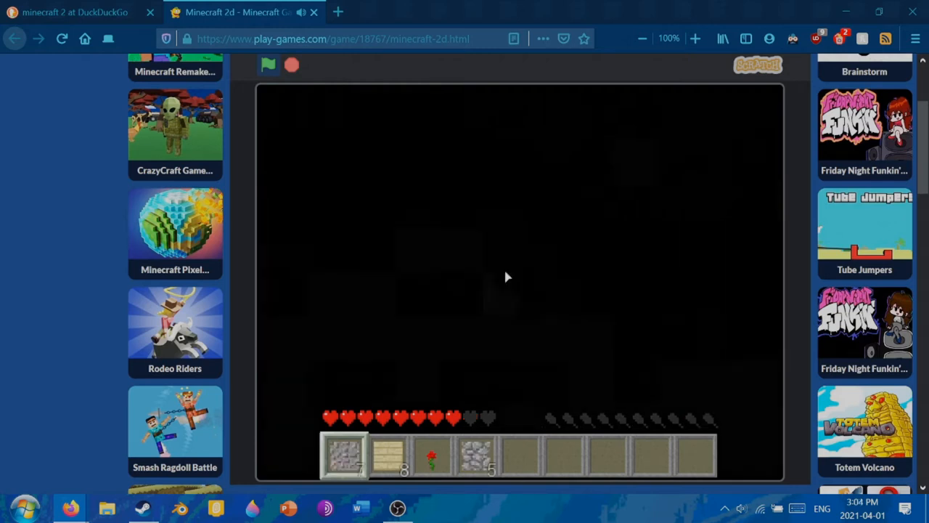
mouse_move(488, 287)
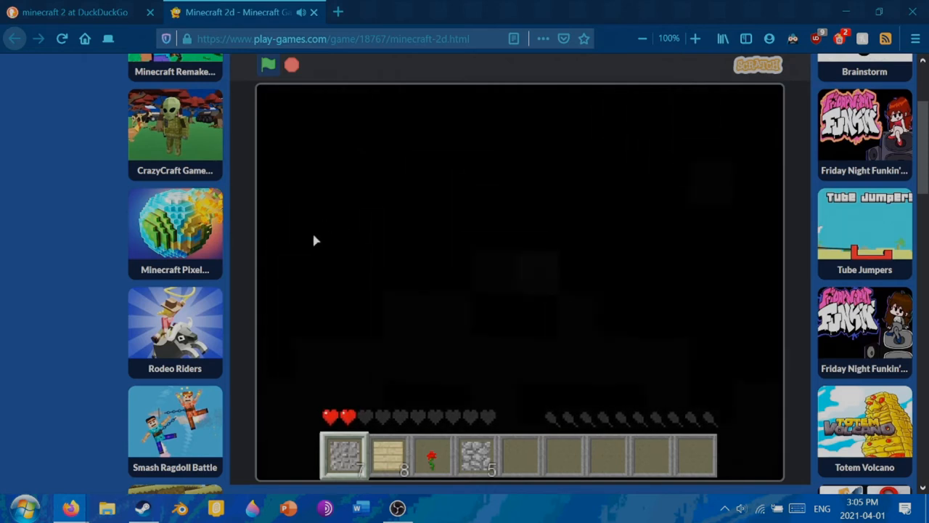
mouse_move(345, 224)
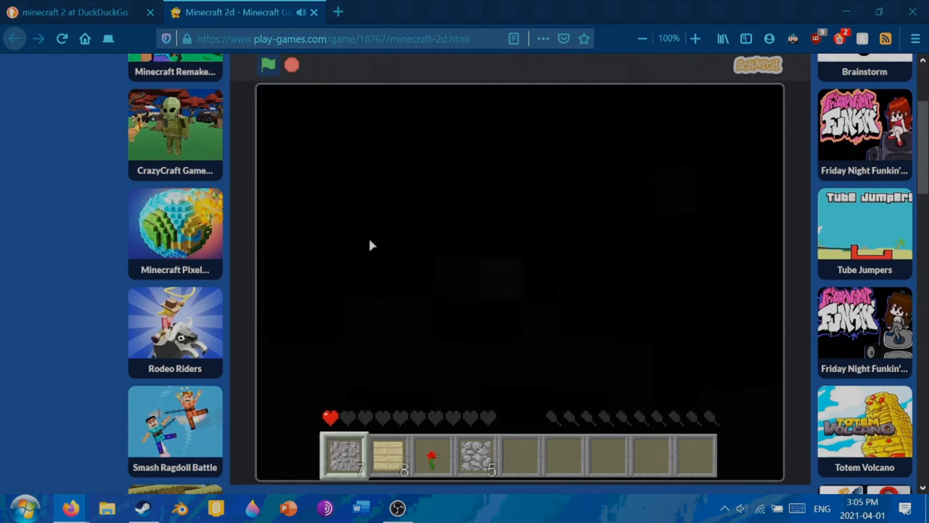
mouse_move(336, 214)
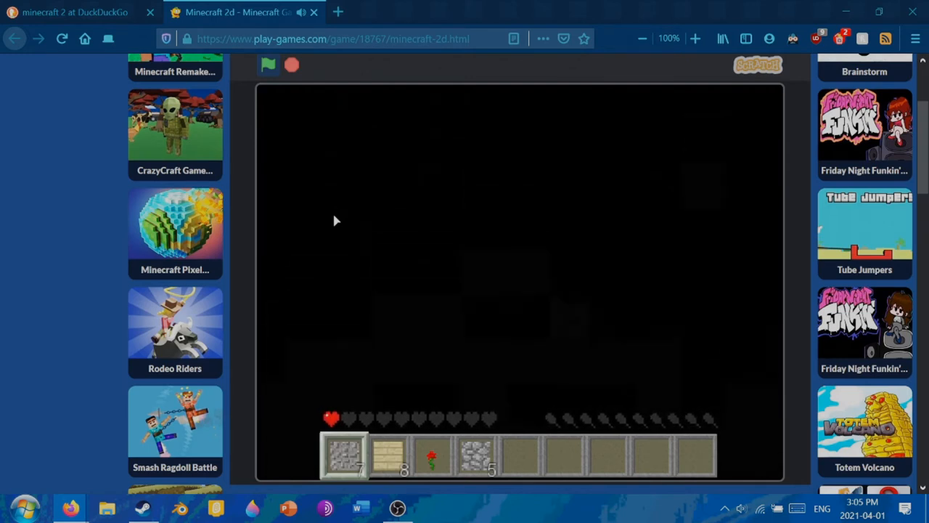
mouse_move(424, 334)
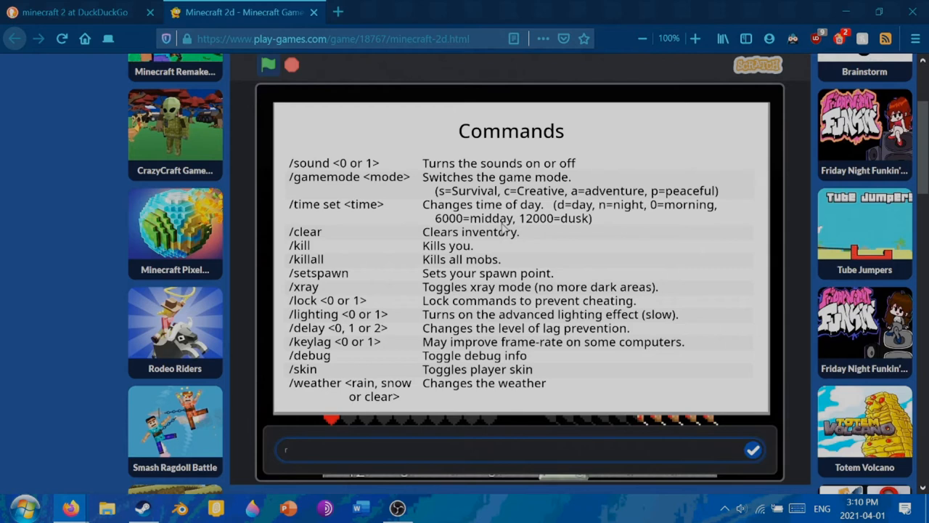
- Submit the /kill command so the character dies and respawns
type("e")
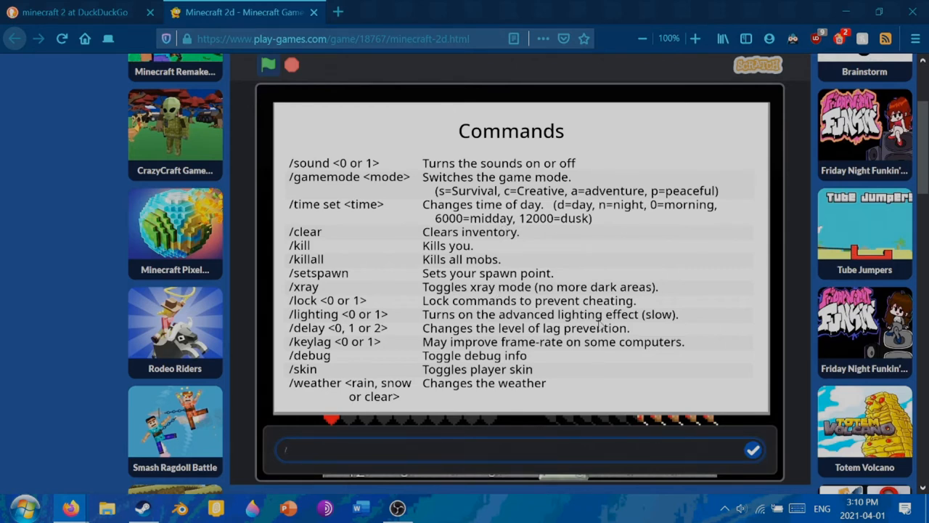
type("/kill")
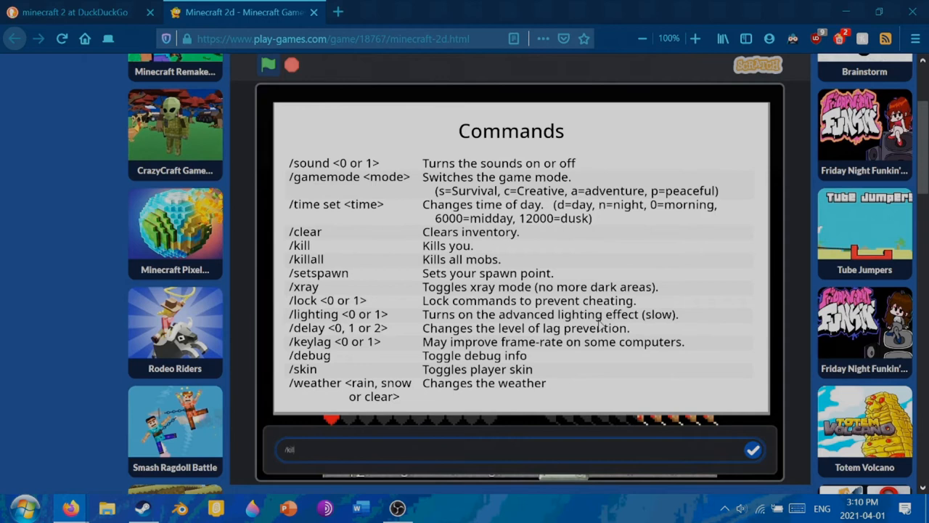
left_click(752, 450)
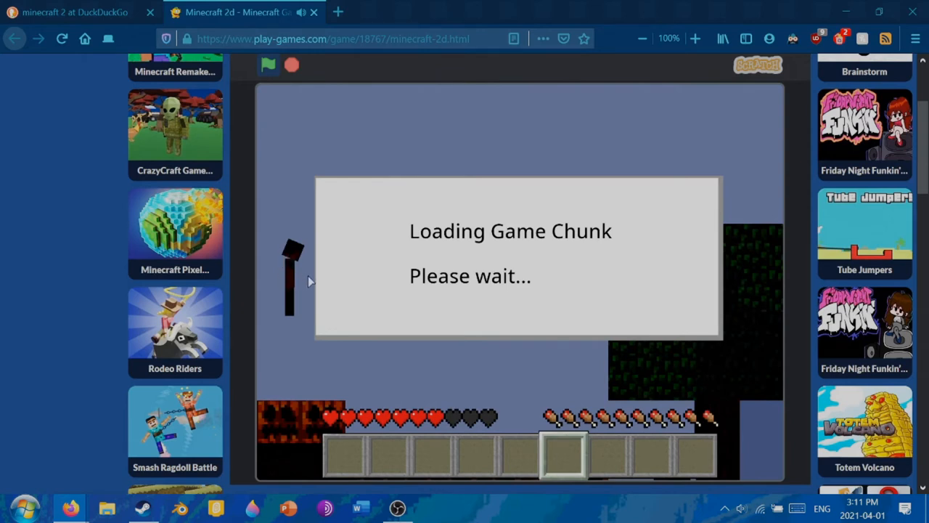
mouse_move(327, 235)
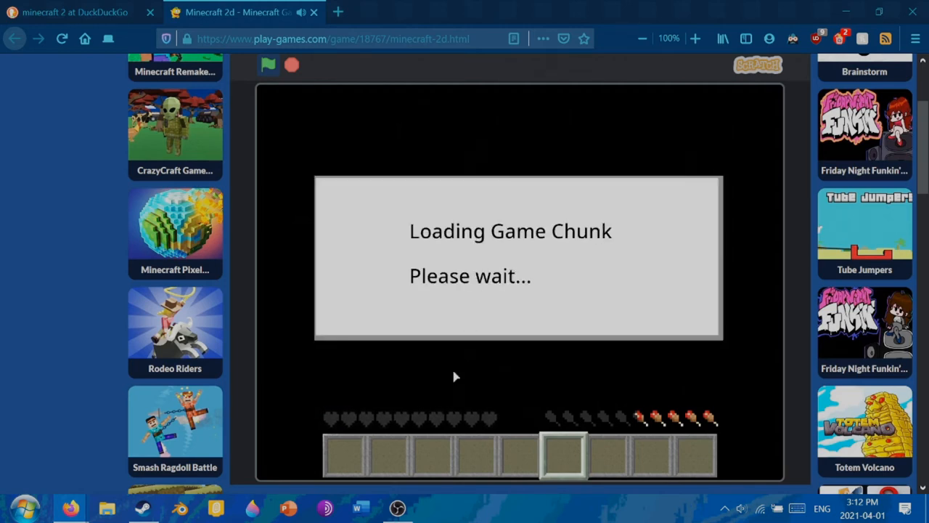
mouse_move(516, 350)
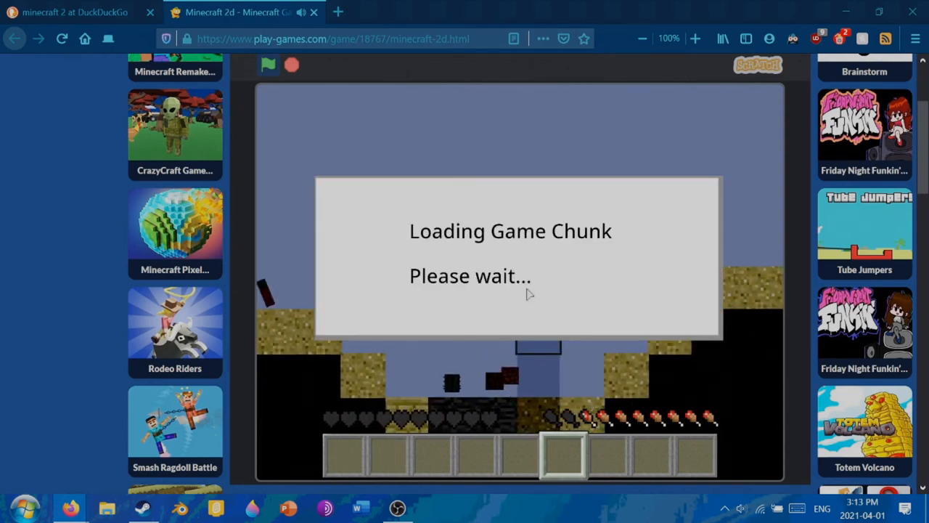
mouse_move(527, 218)
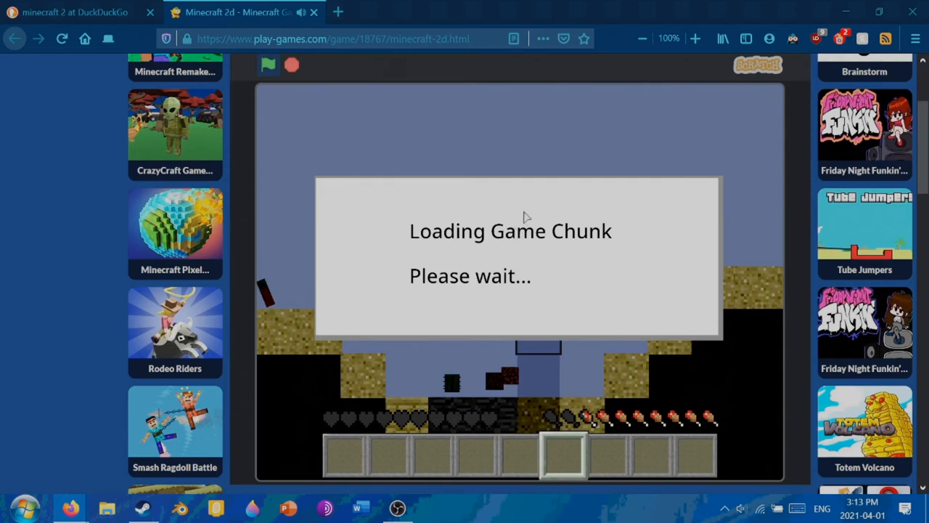
mouse_move(488, 193)
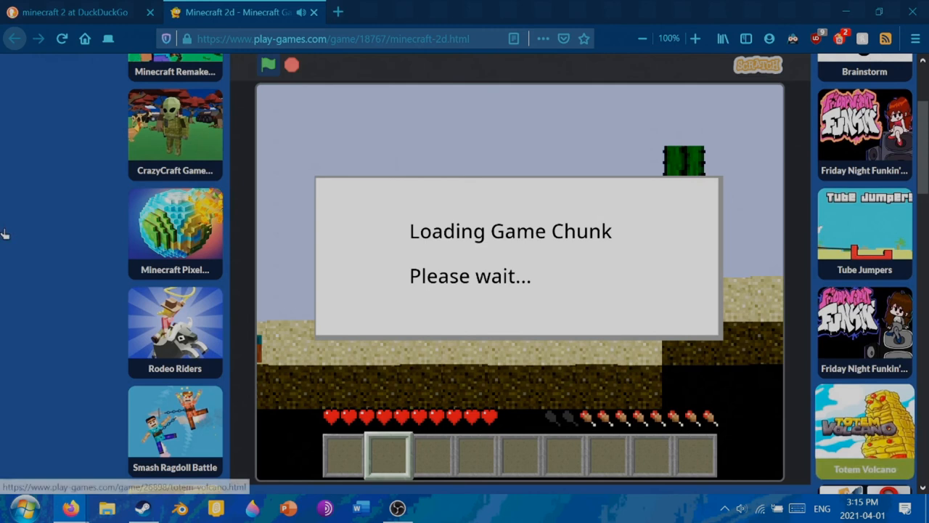
mouse_move(394, 346)
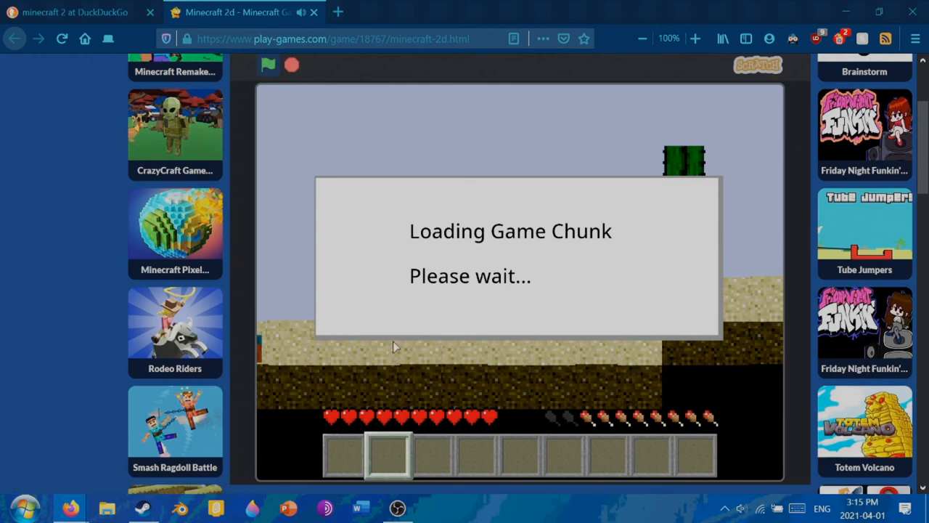
mouse_move(798, 307)
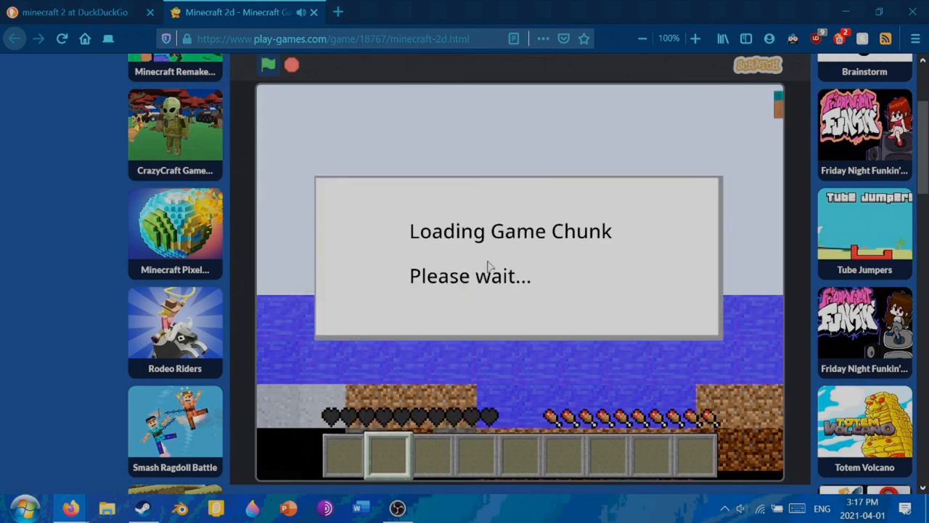
mouse_move(555, 279)
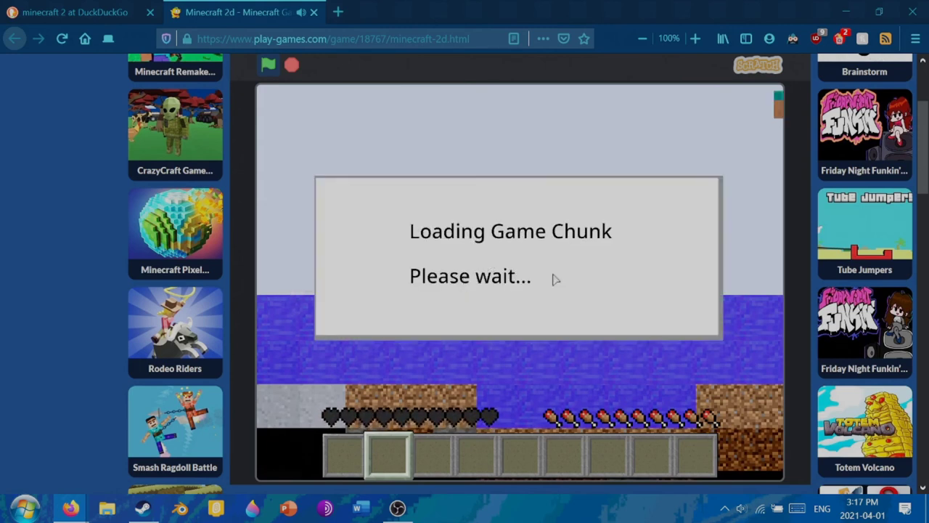
- Walk home to the birch tree base, then close the game tab to return to the search results
scroll("down", 3)
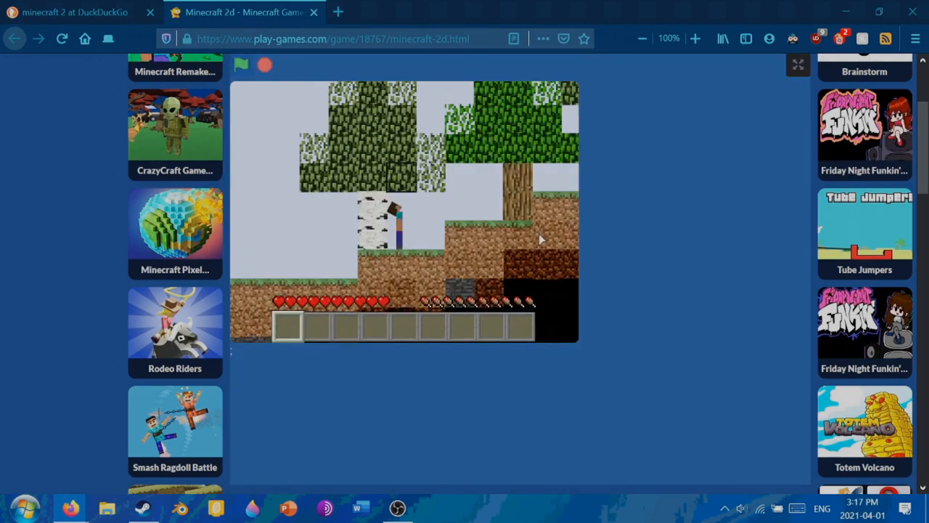
key("e")
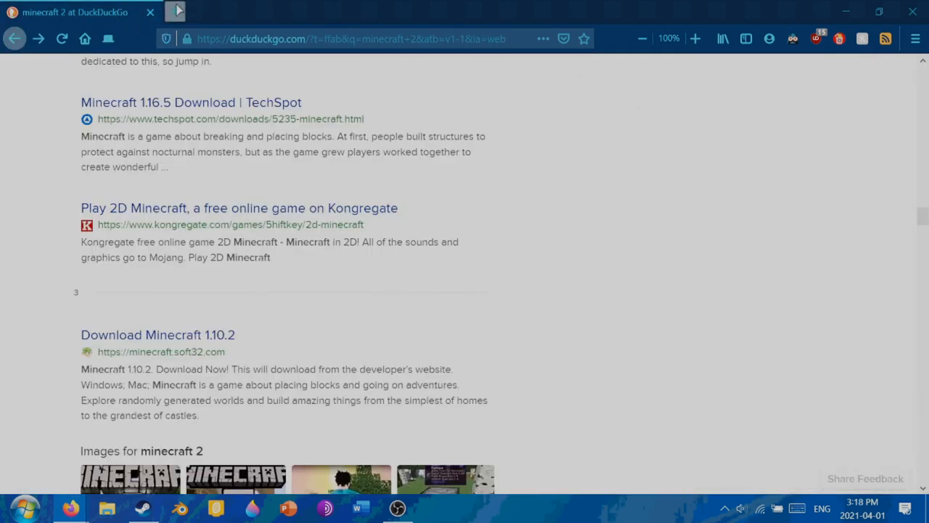
- Close the search results tab and then the Firefox window entirely
left_click(174, 11)
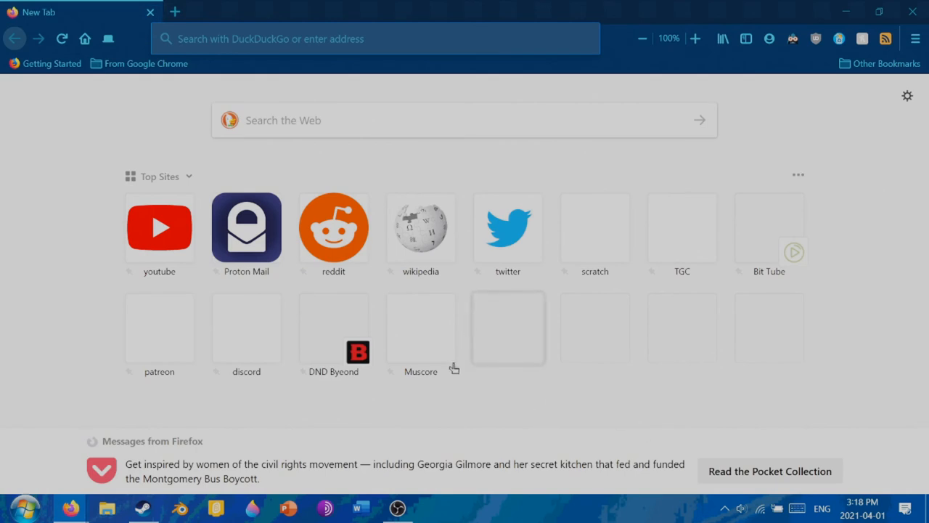
mouse_move(465, 428)
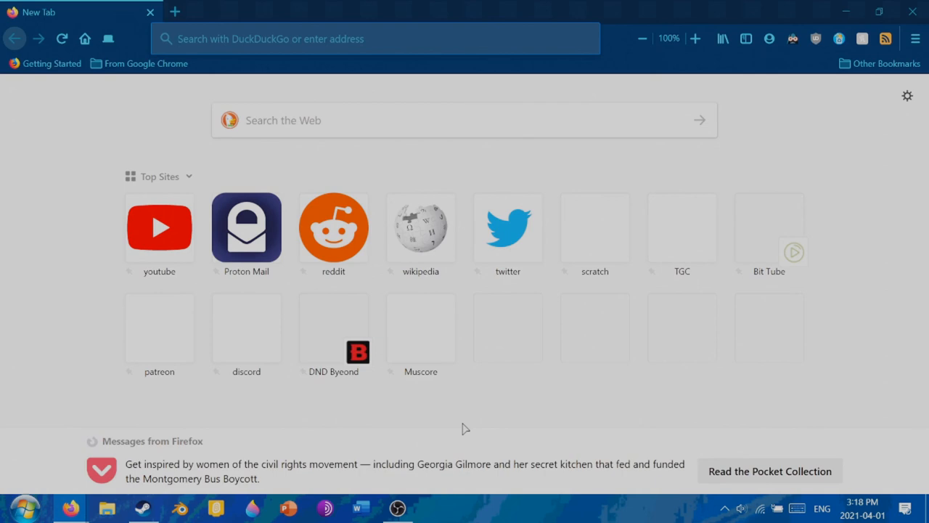
left_click(376, 38)
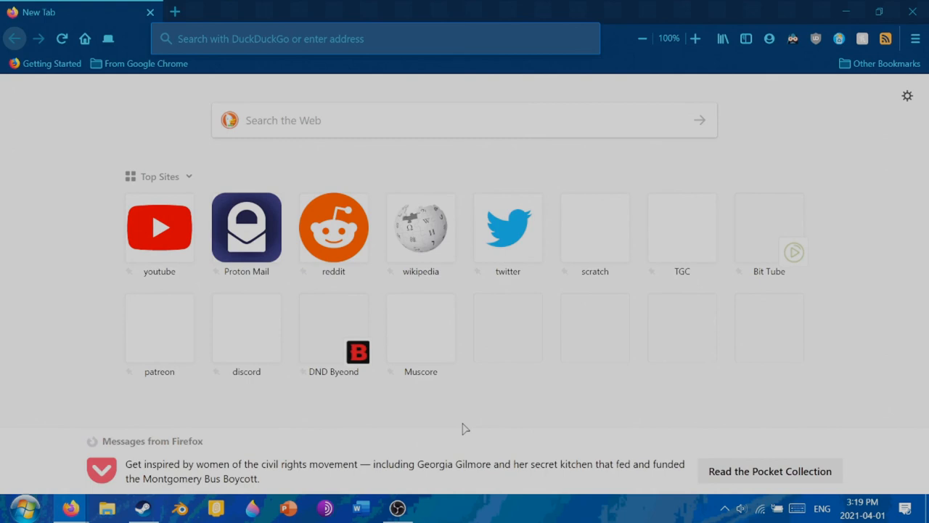
left_click(375, 38)
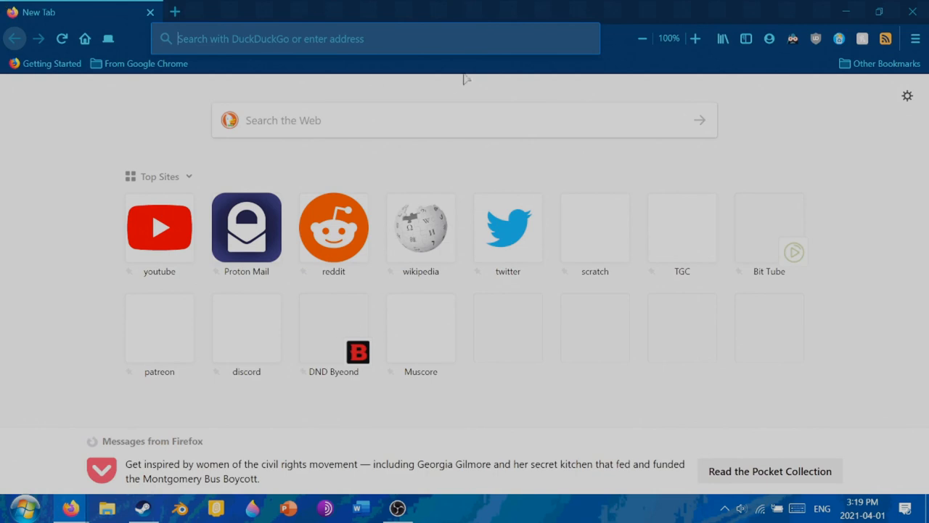
left_click(143, 508)
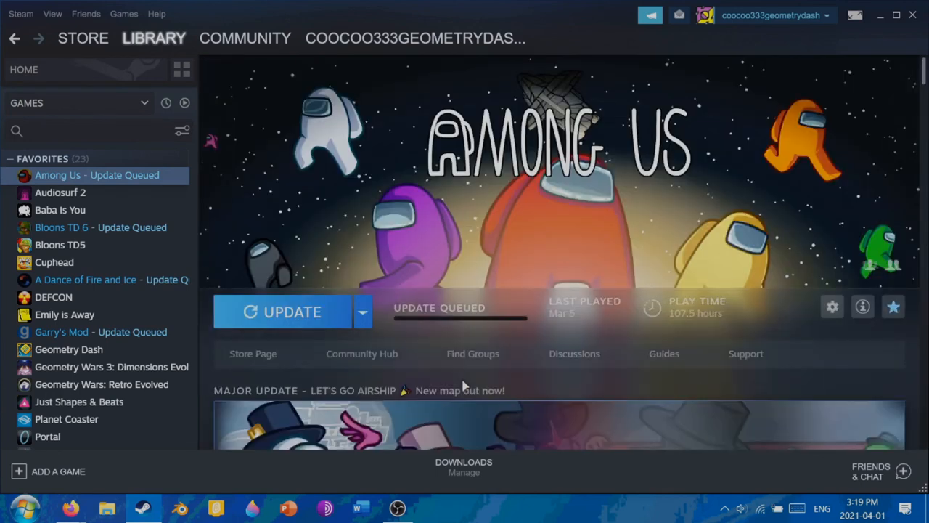
- Start the Among Us update download in the Steam library
left_click(292, 311)
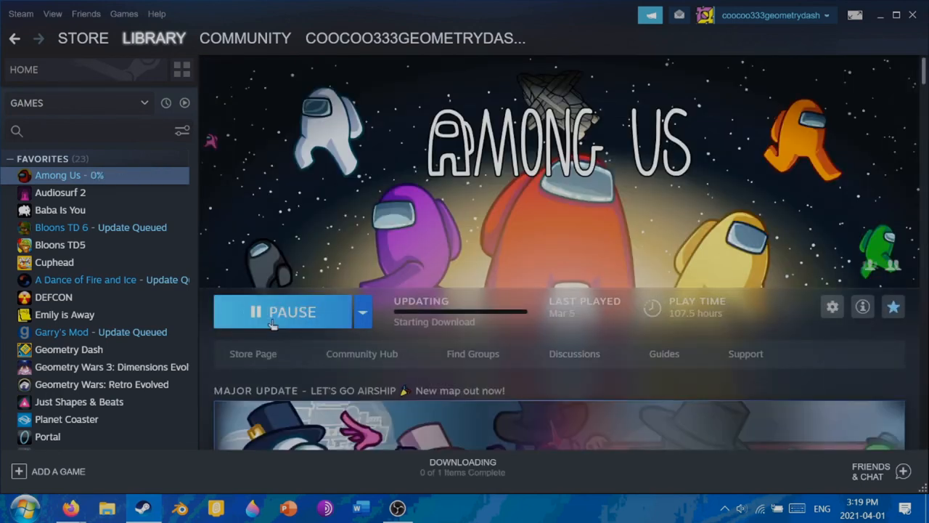